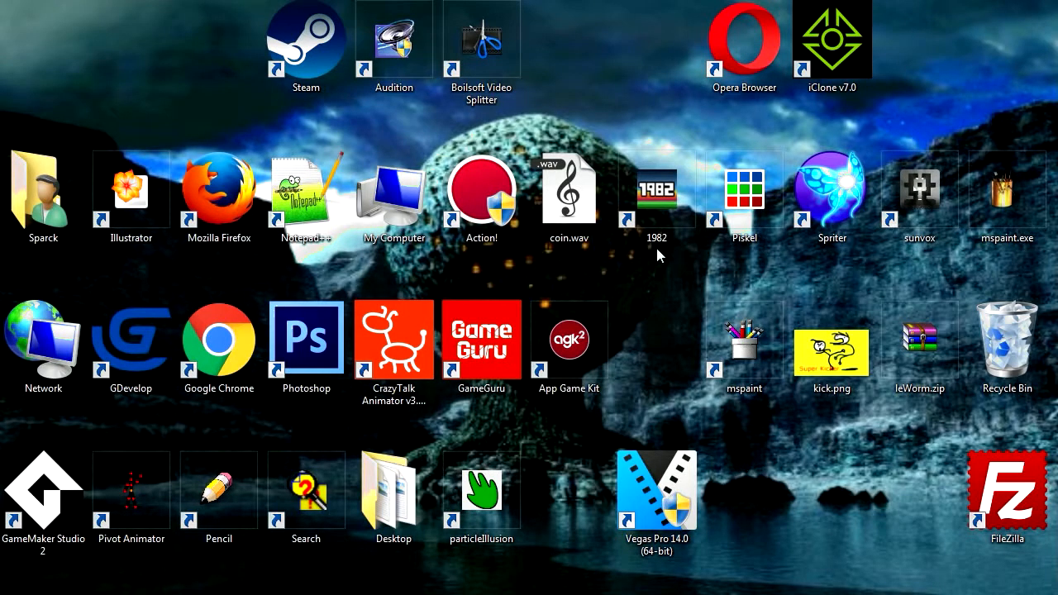
# - Adjust desktop icon arrangement and move the GDevelop and GameMaker Studio shortcuts toward the middle
pyautogui.click(569, 195)
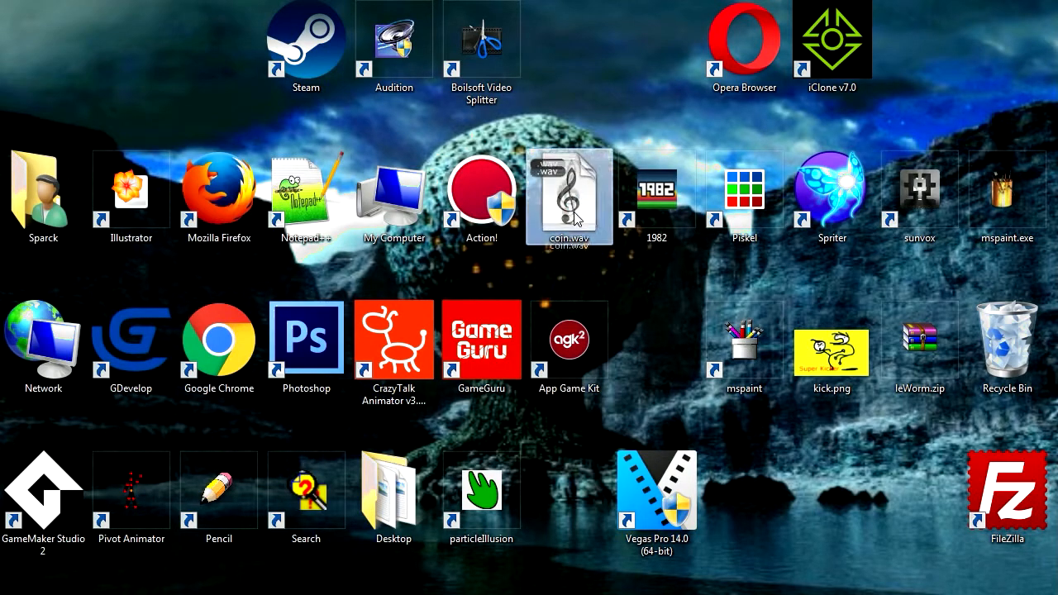
pyautogui.rightClick(569, 195)
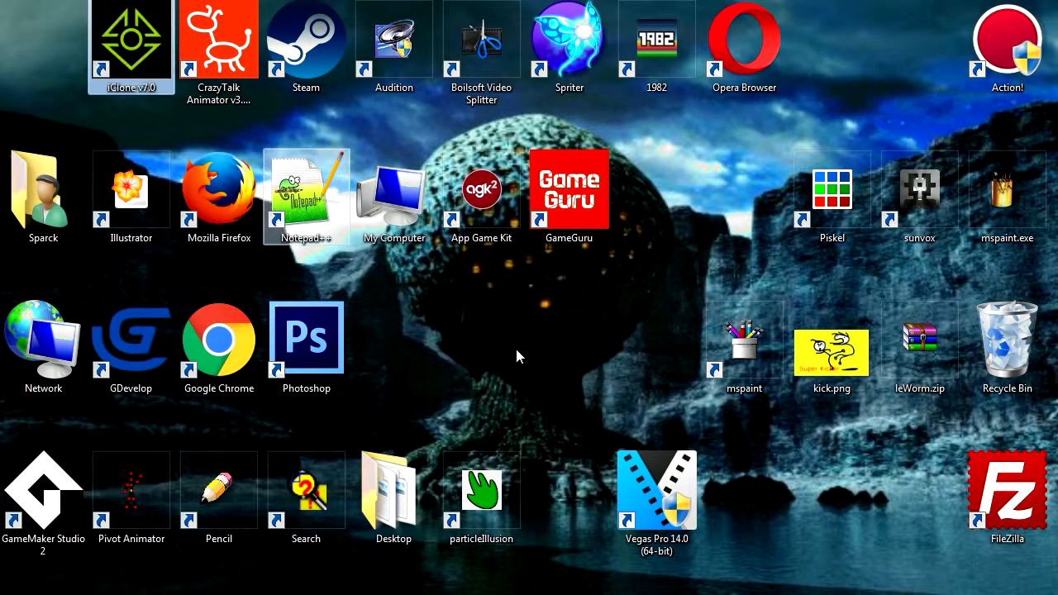
pyautogui.moveTo(130, 337); pyautogui.dragTo(481, 347)
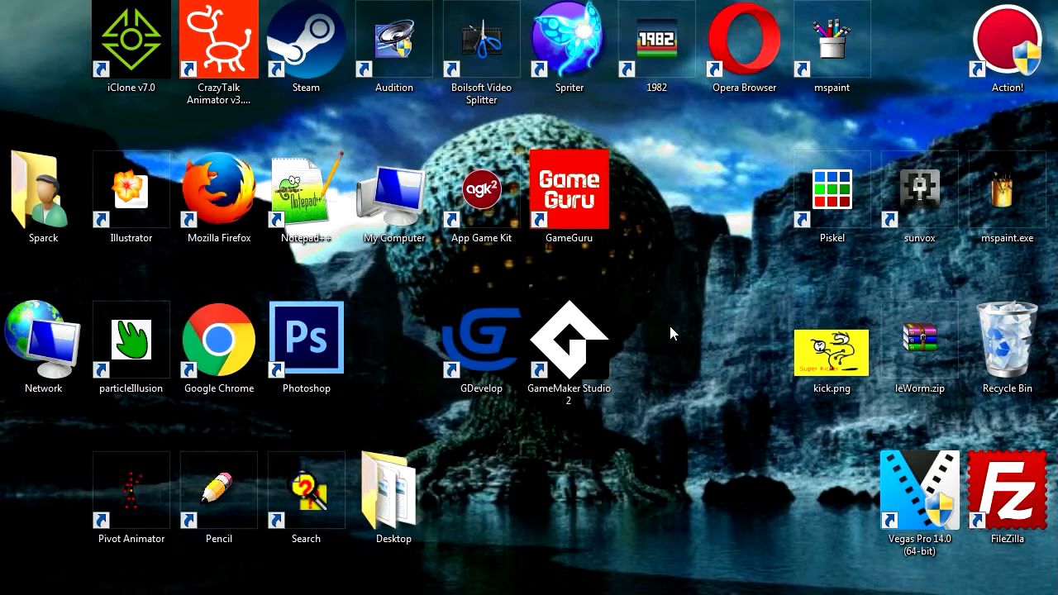
pyautogui.click(219, 197)
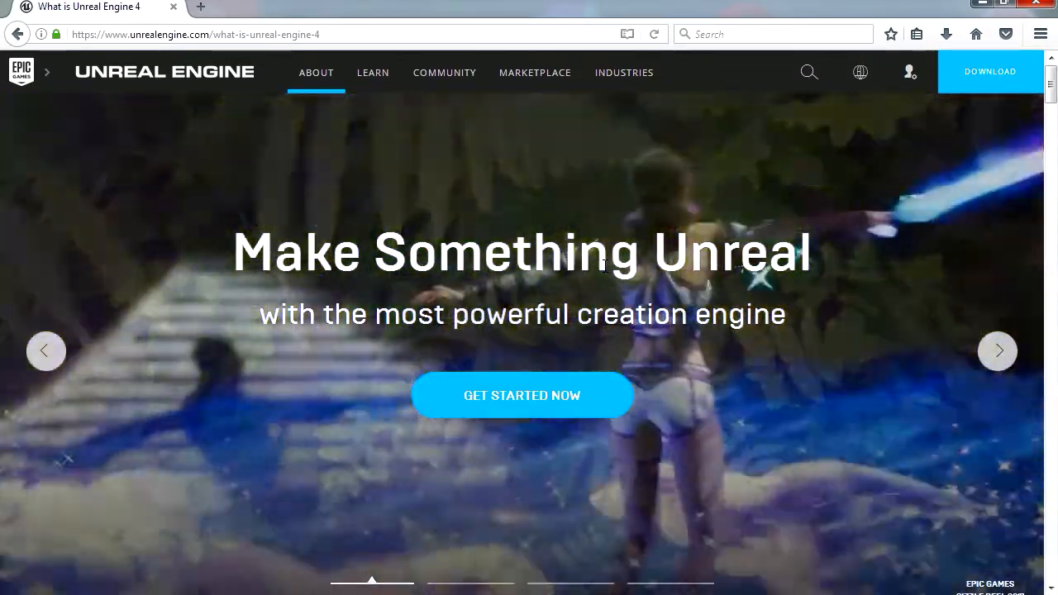
# - Start the Unreal Engine download and submit the saved email address
pyautogui.click(523, 395)
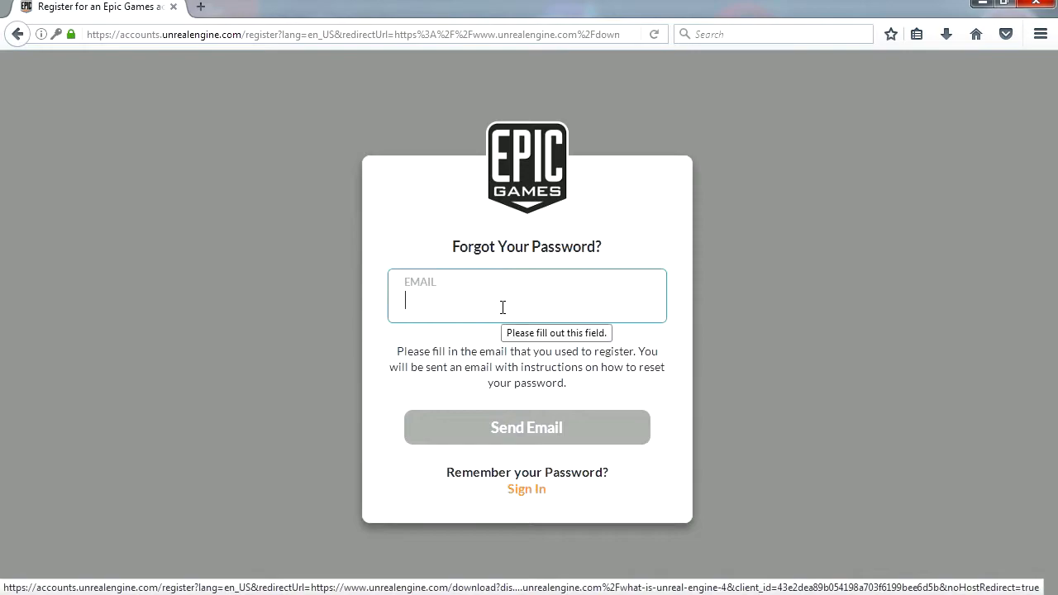
pyautogui.write('ama')
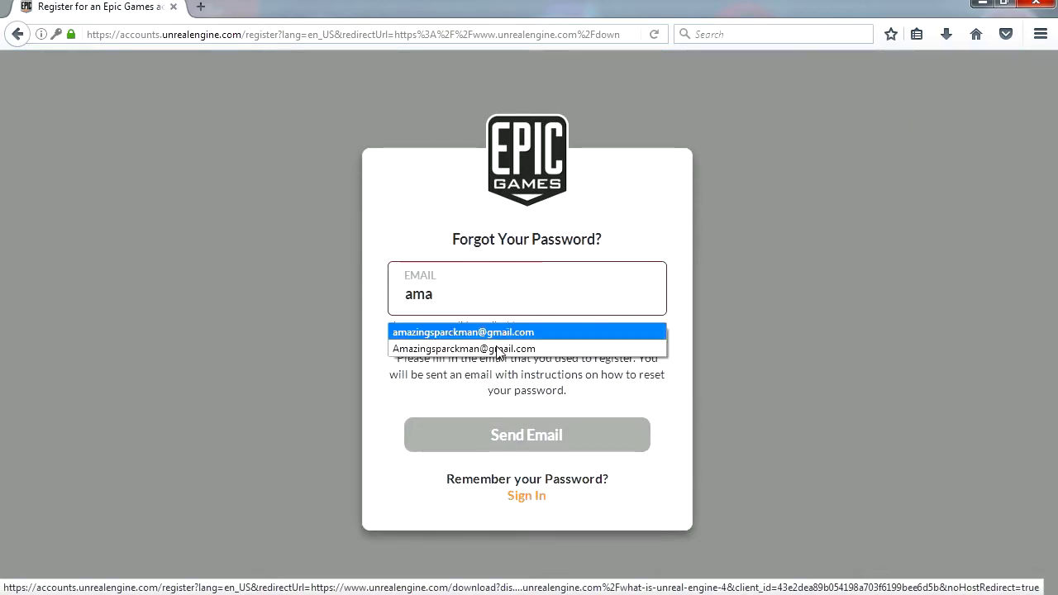
pyautogui.click(463, 347)
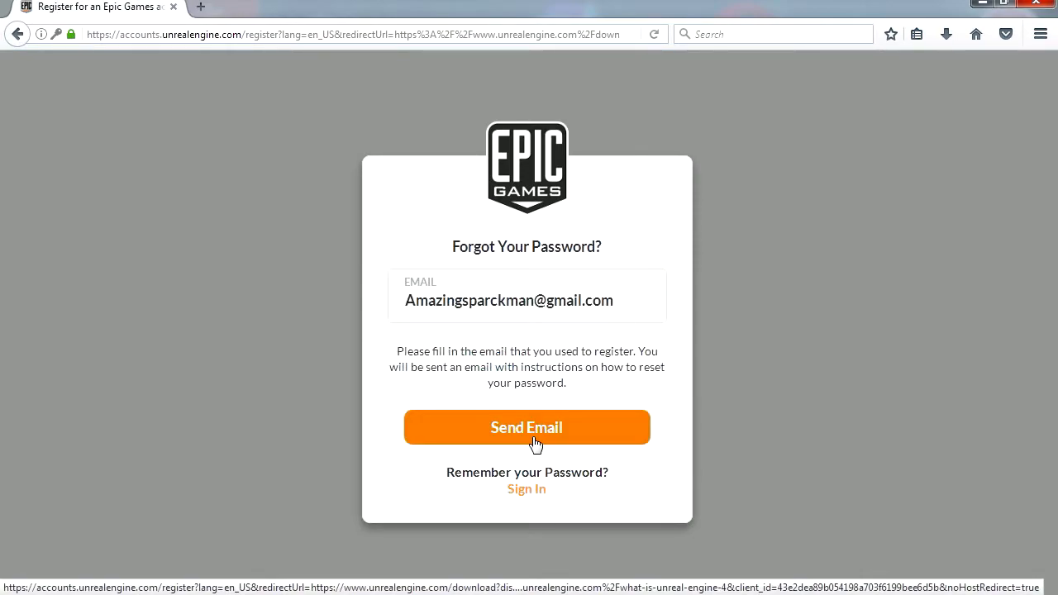
pyautogui.click(526, 427)
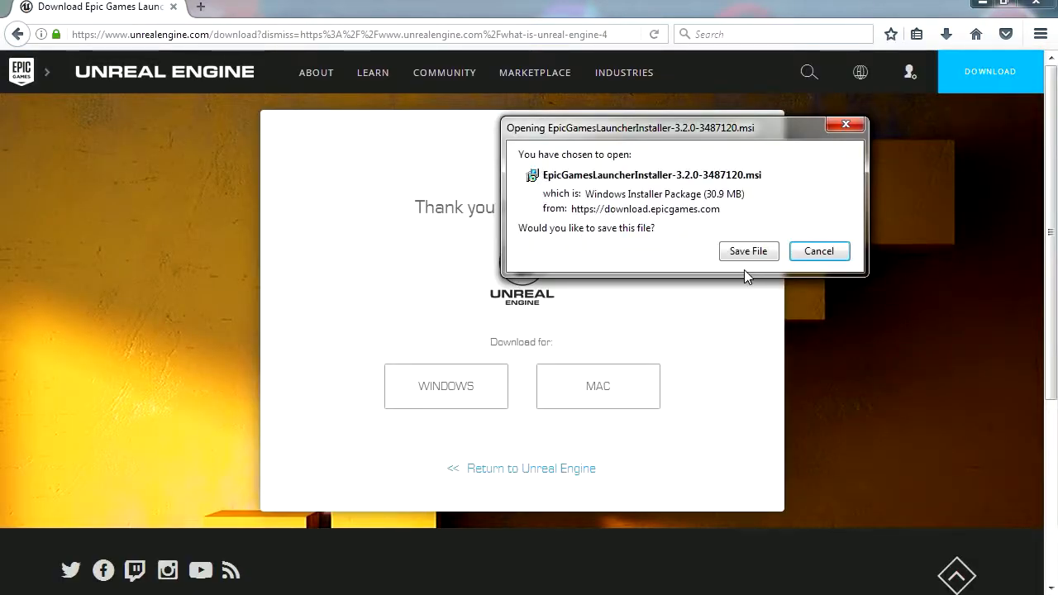
# - Save the Epic Games Launcher installer and run it from Downloads
pyautogui.click(747, 251)
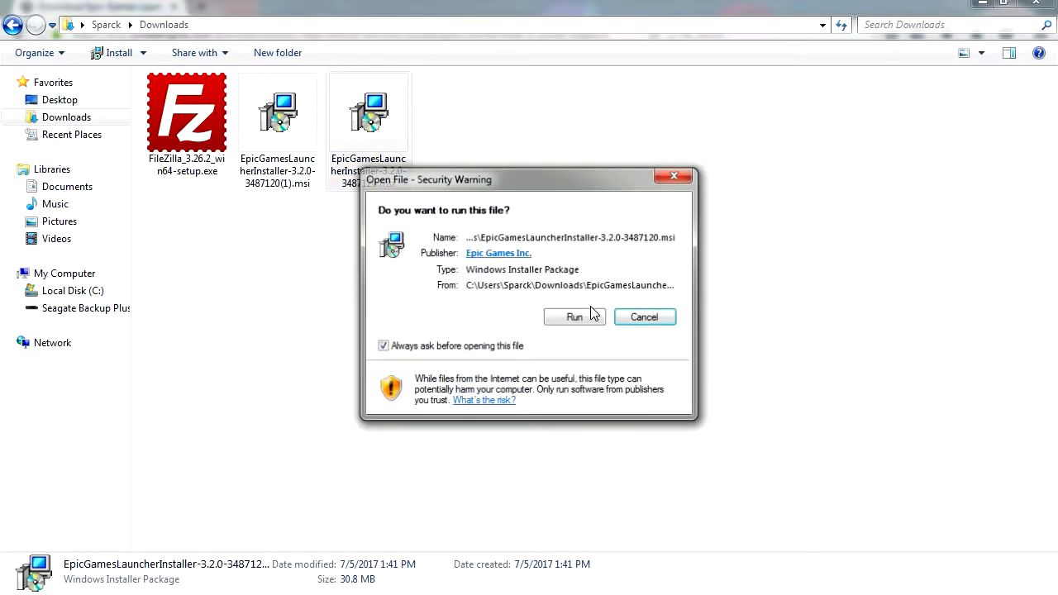
pyautogui.click(574, 317)
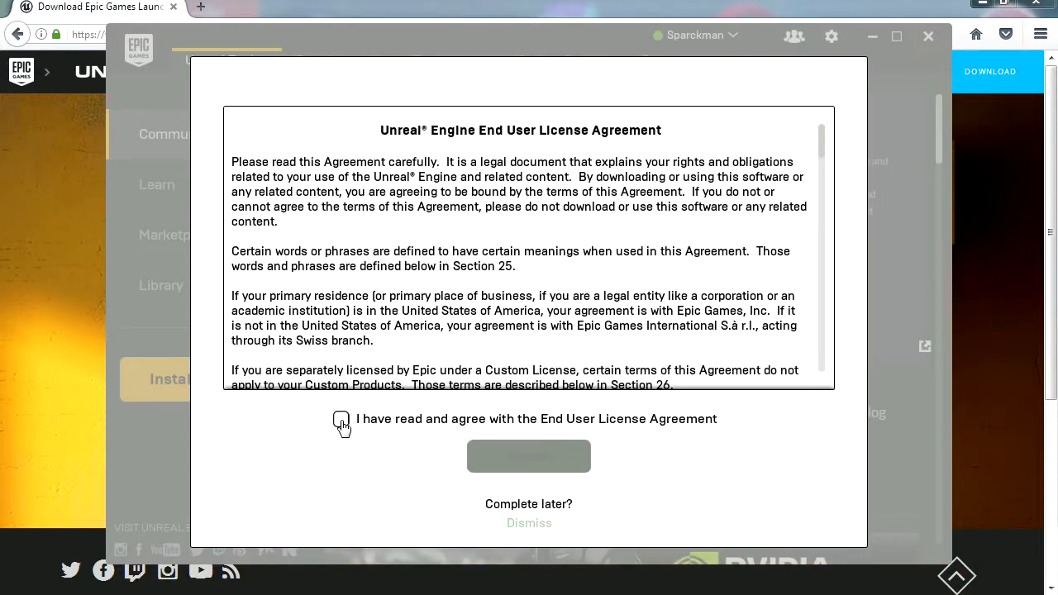
# - Agree to and accept the Unreal Engine end user license agreement
pyautogui.click(343, 420)
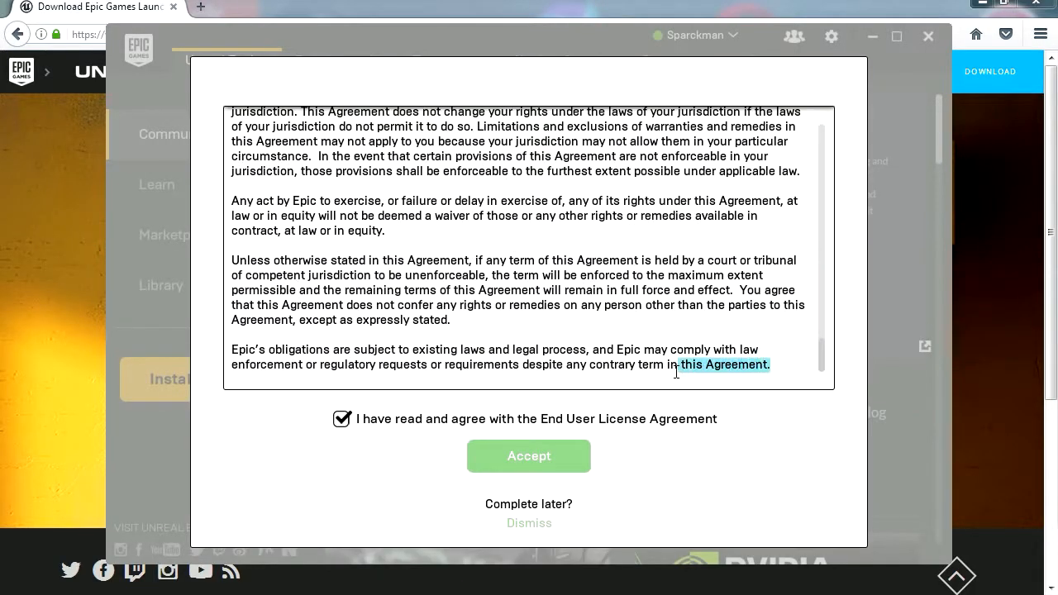
pyautogui.click(529, 457)
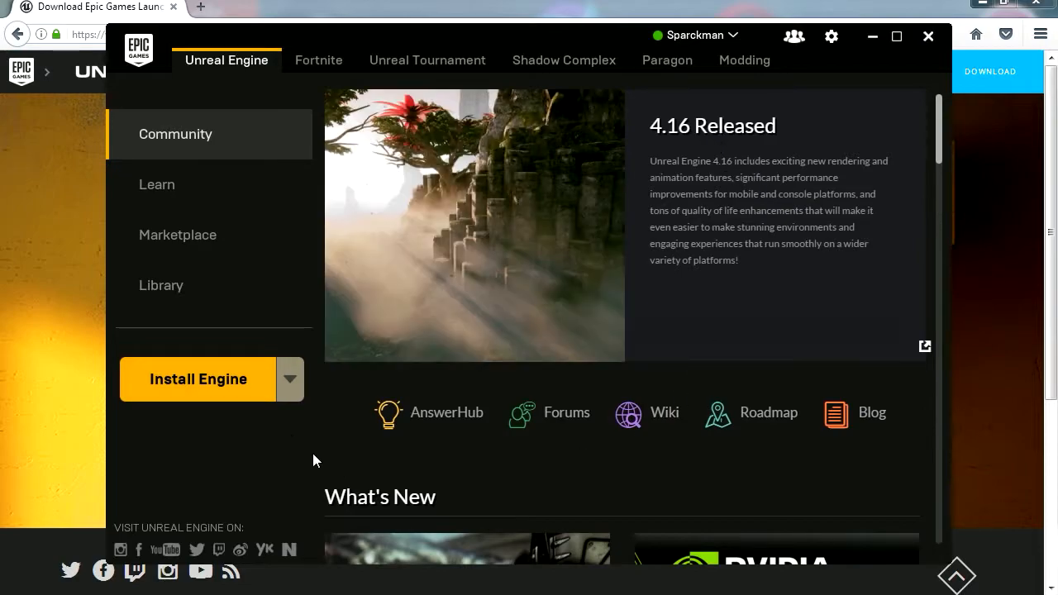
pyautogui.moveTo(224, 384)
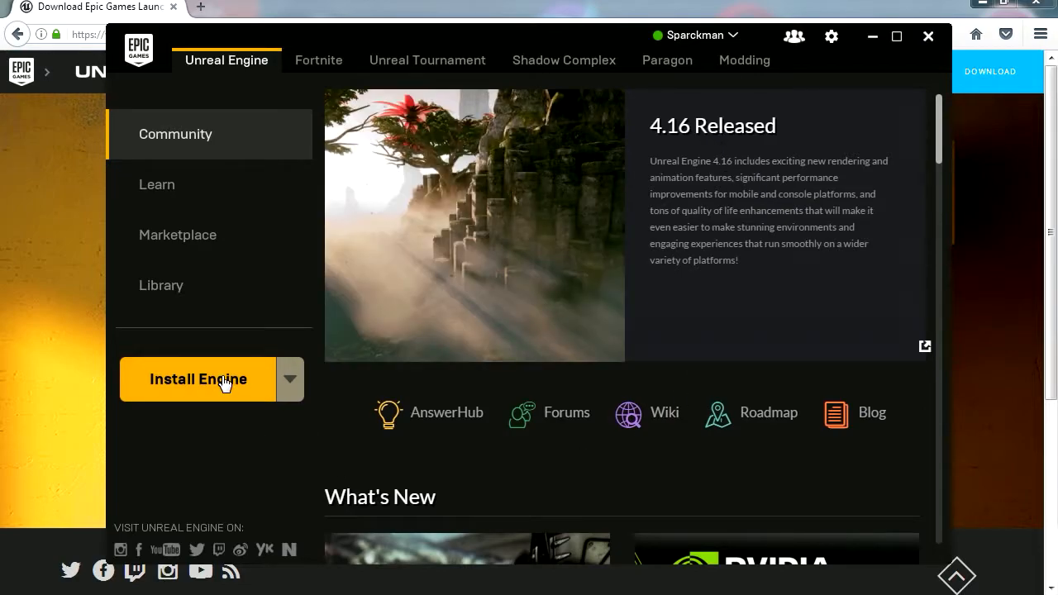
# - Install Unreal Engine 4.16.2 to the default Epic Games location and show new-project templates
pyautogui.click(199, 379)
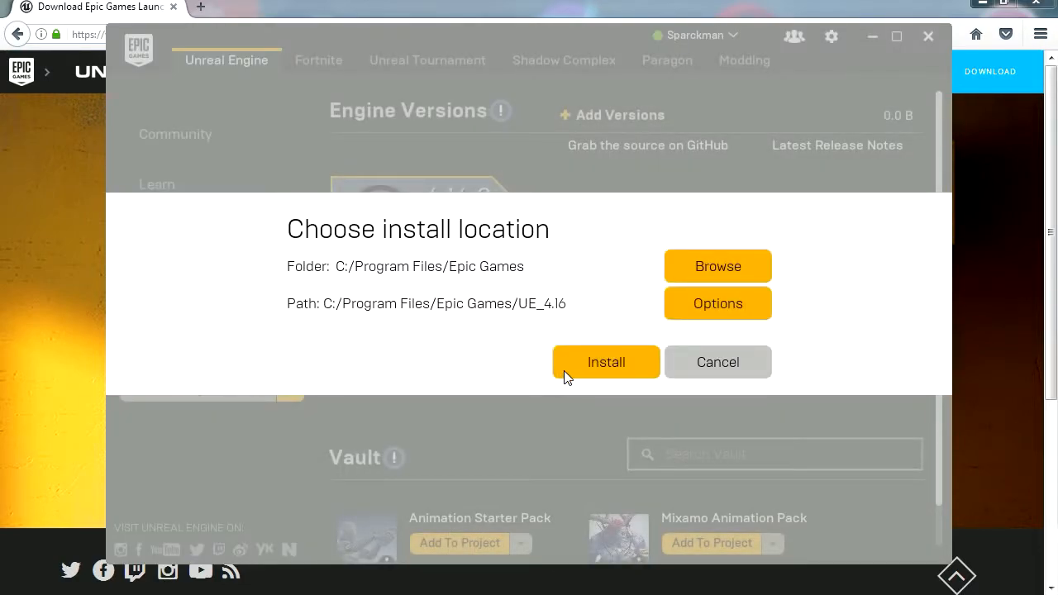
pyautogui.click(605, 362)
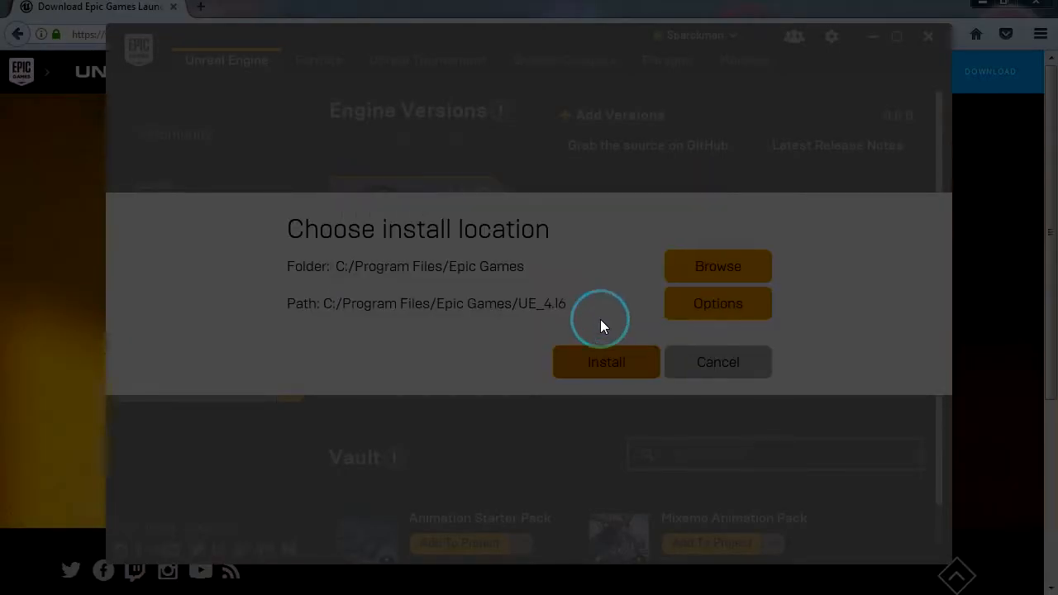
pyautogui.click(605, 362)
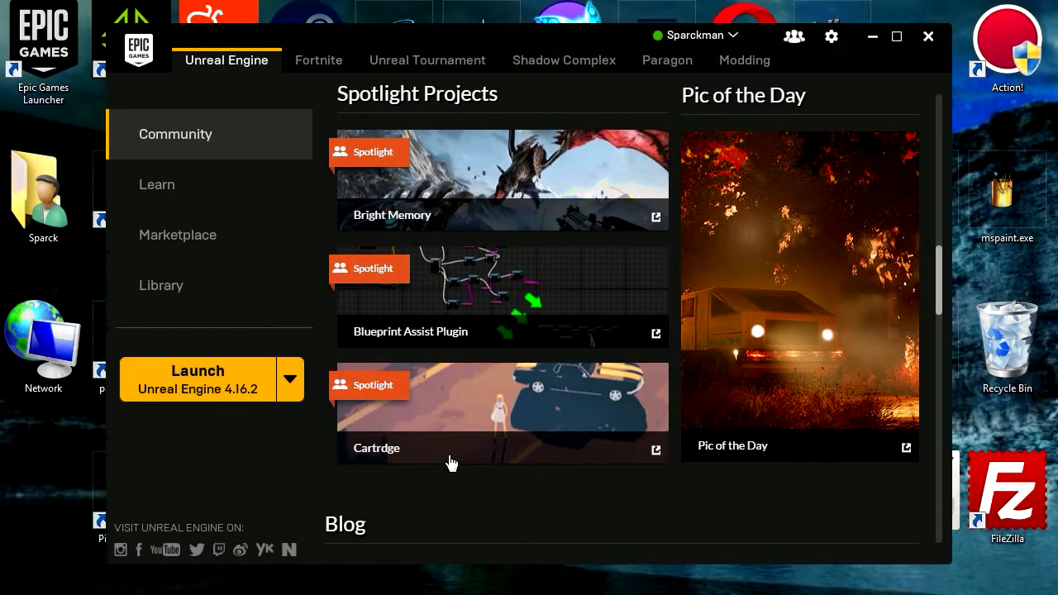
pyautogui.moveTo(289, 486)
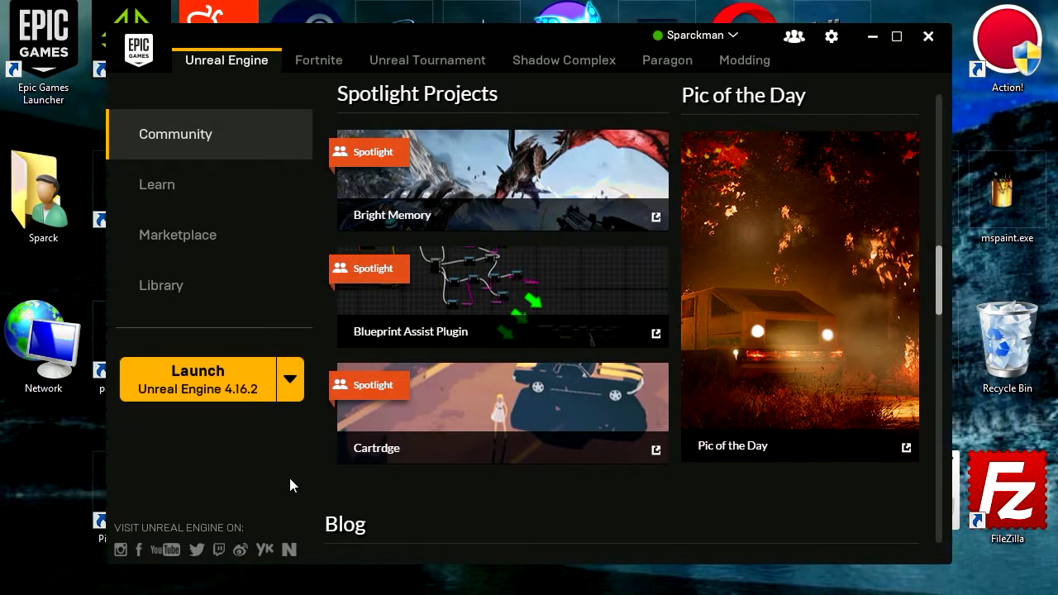
pyautogui.moveTo(237, 397)
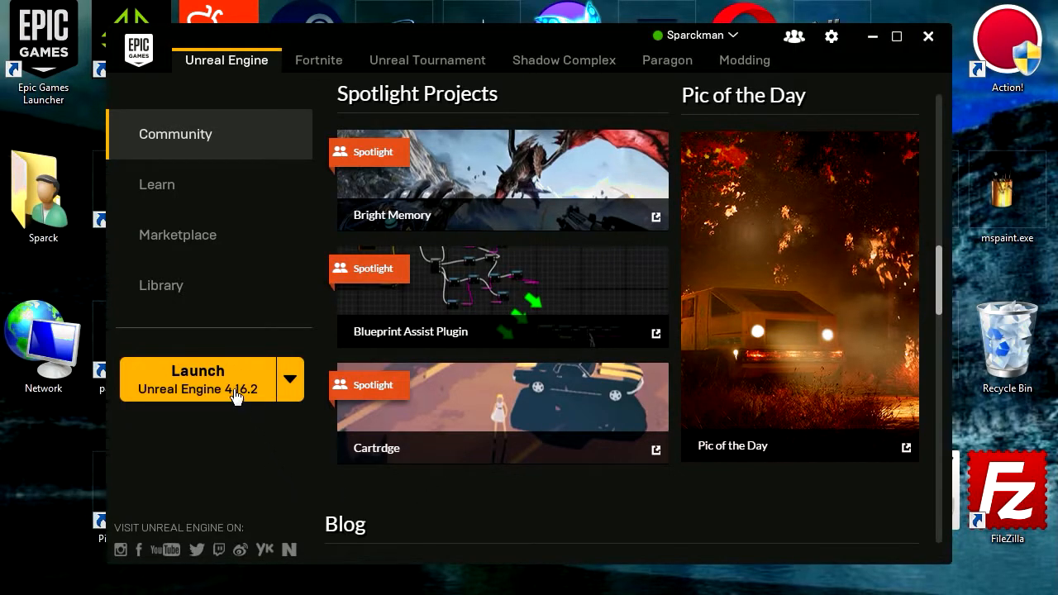
pyautogui.click(198, 377)
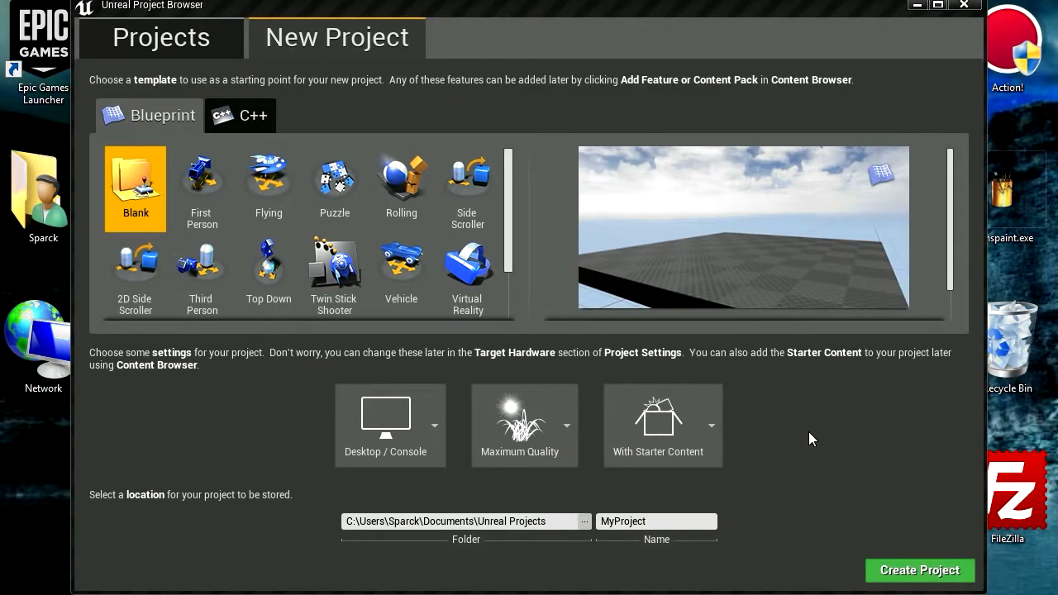
pyautogui.moveTo(807, 440)
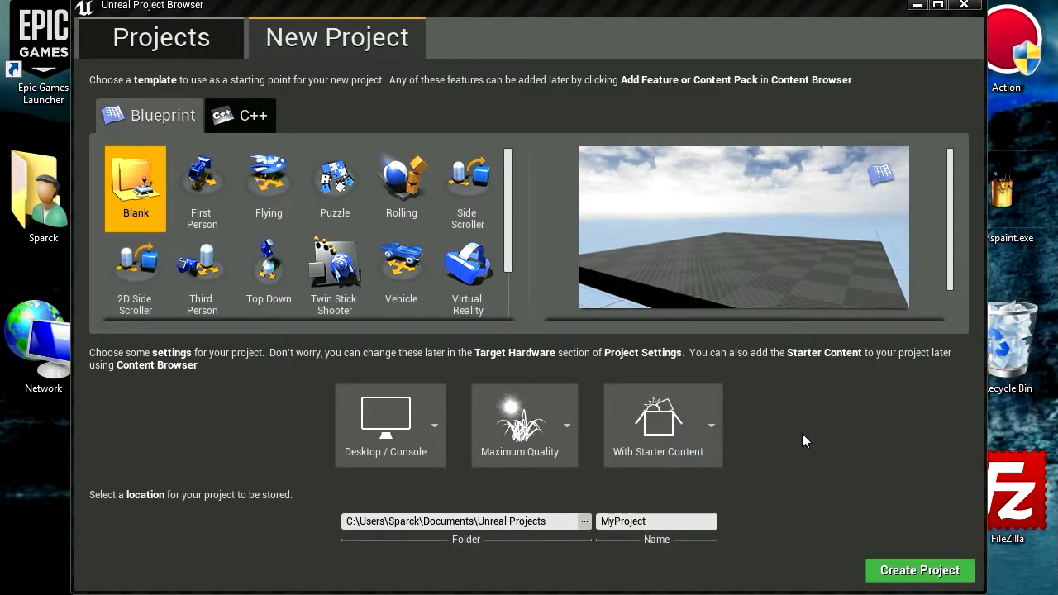
# - Create a new Blueprint project from the Twin Stick Shooter template
pyautogui.scroll(-3)
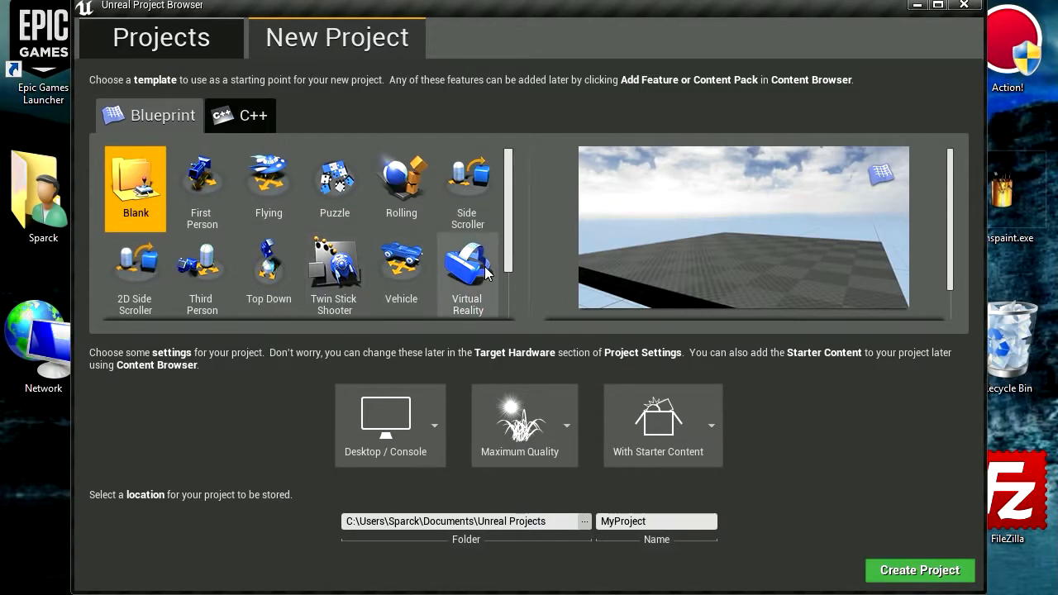
pyautogui.moveTo(401, 268)
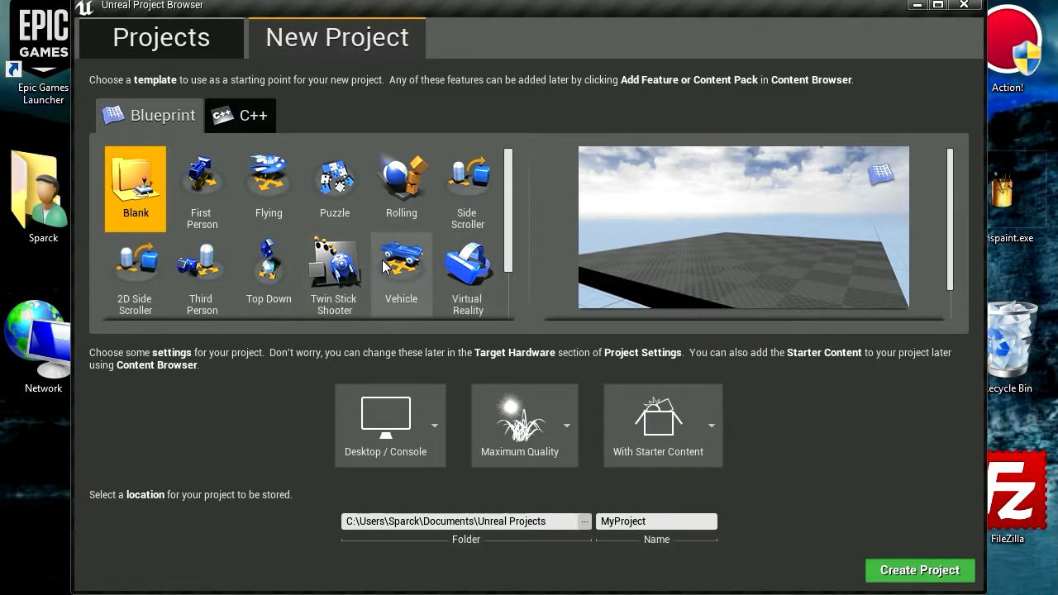
pyautogui.click(334, 273)
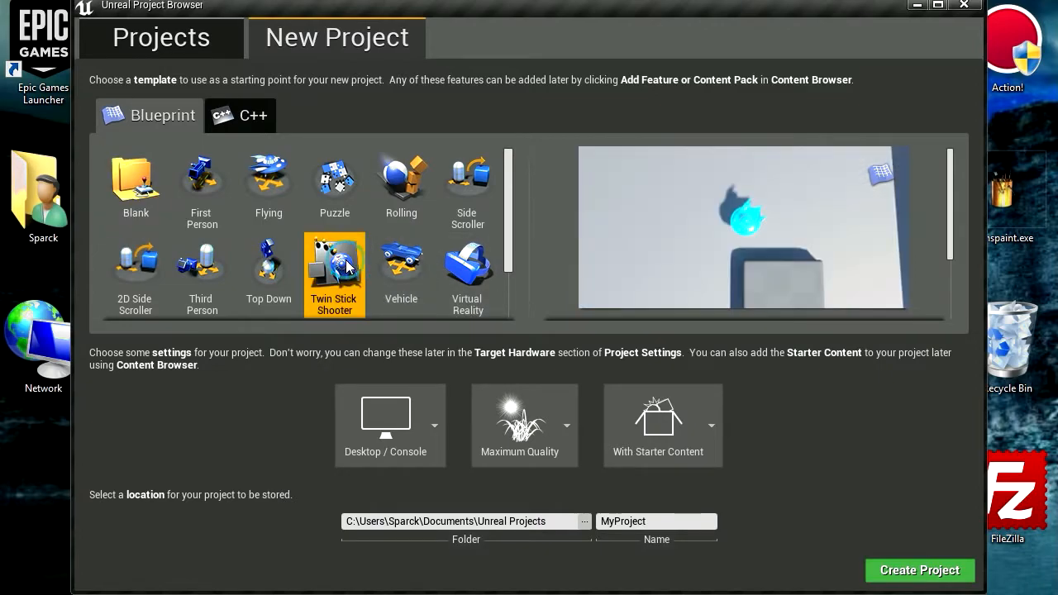
pyautogui.click(919, 570)
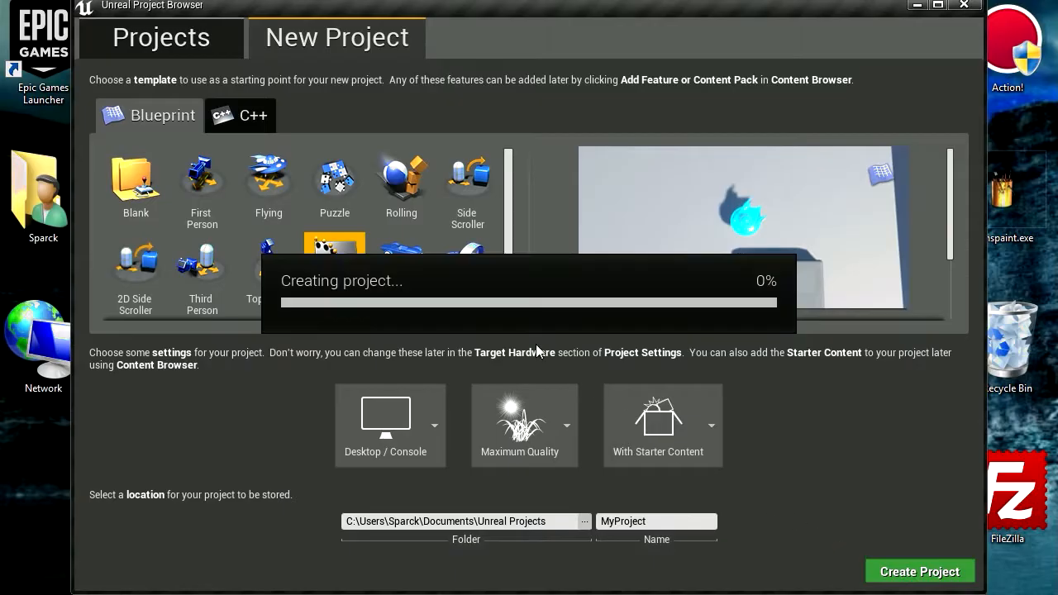
pyautogui.click(920, 572)
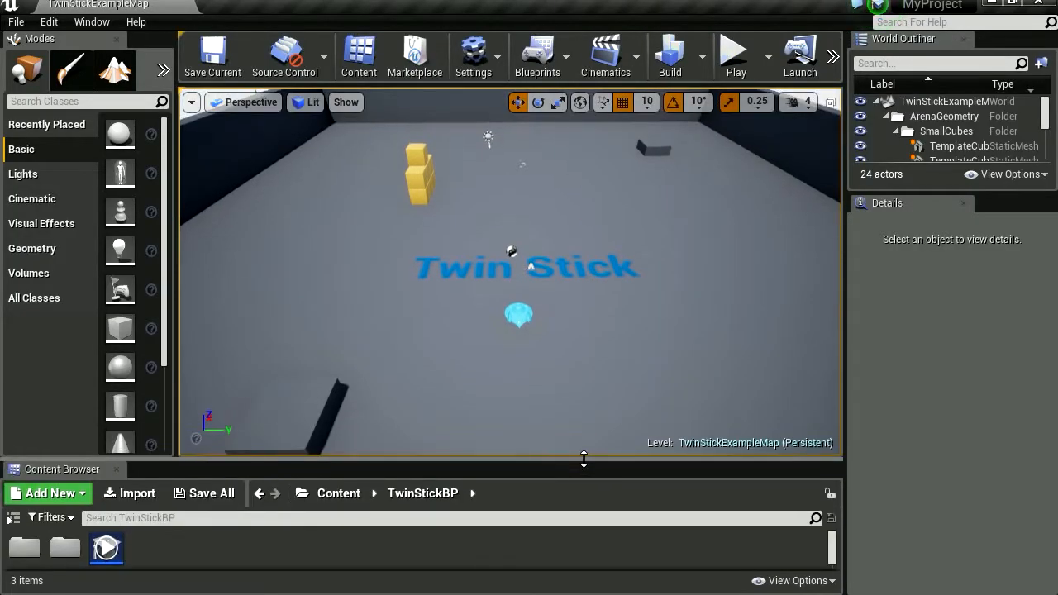
# - Inspect the loaded TwinStickExampleMap and bring up the level and project commands
pyautogui.click(734, 56)
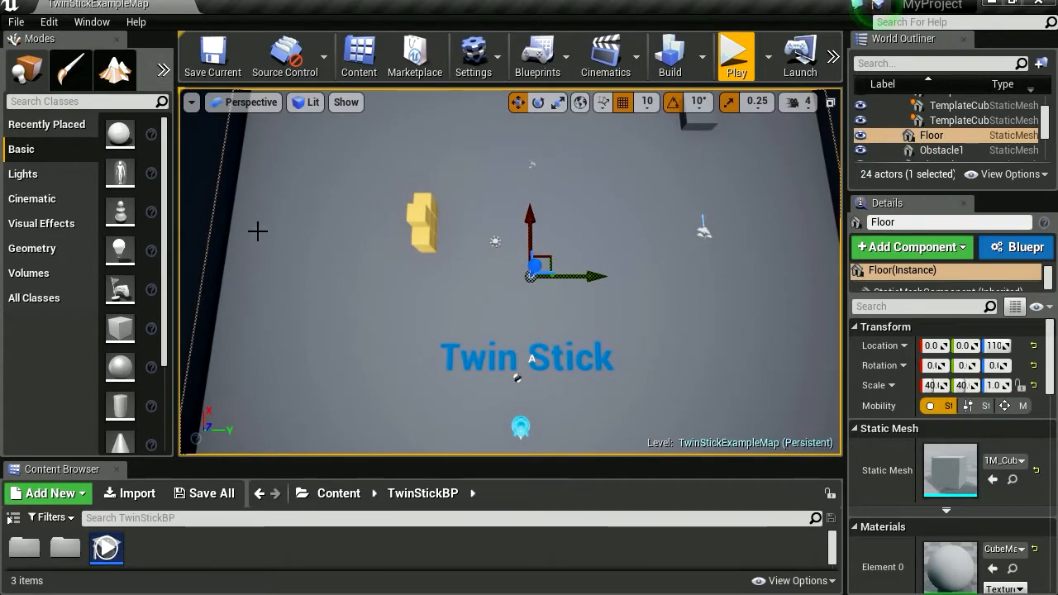
pyautogui.click(15, 21)
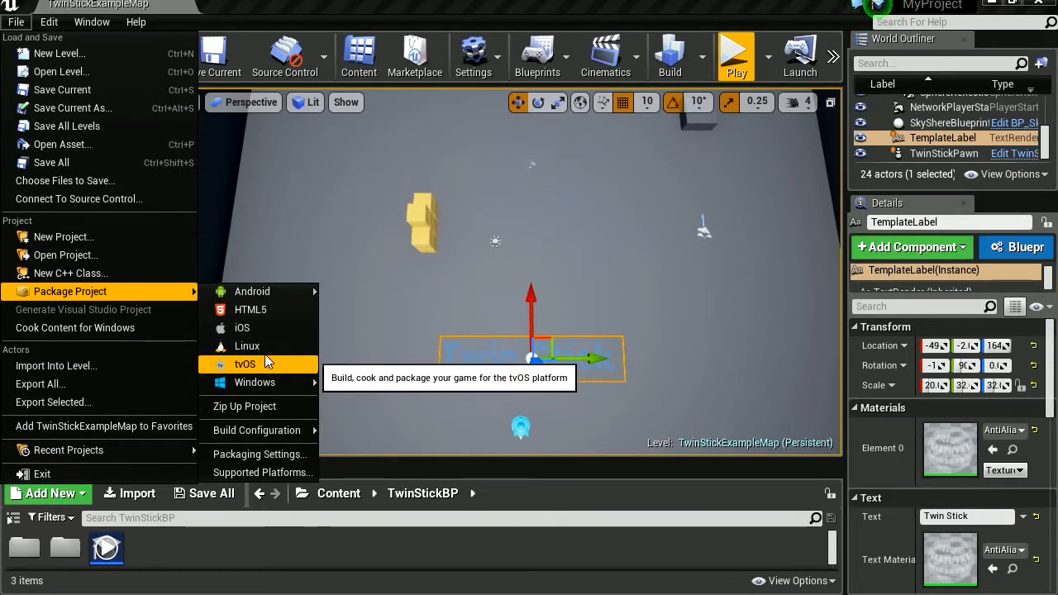
pyautogui.moveTo(242, 328)
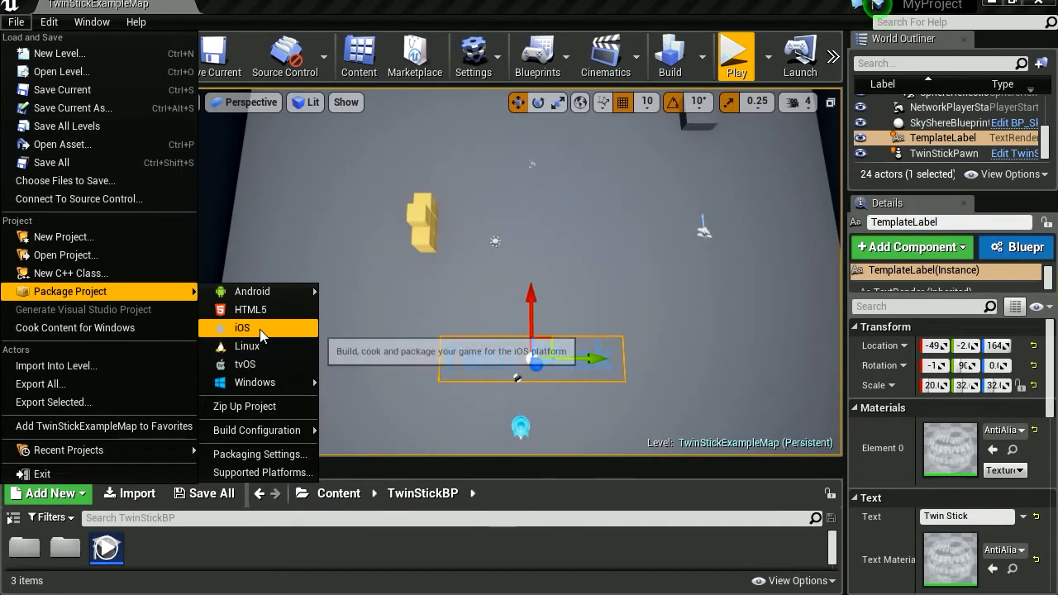
pyautogui.moveTo(251, 309)
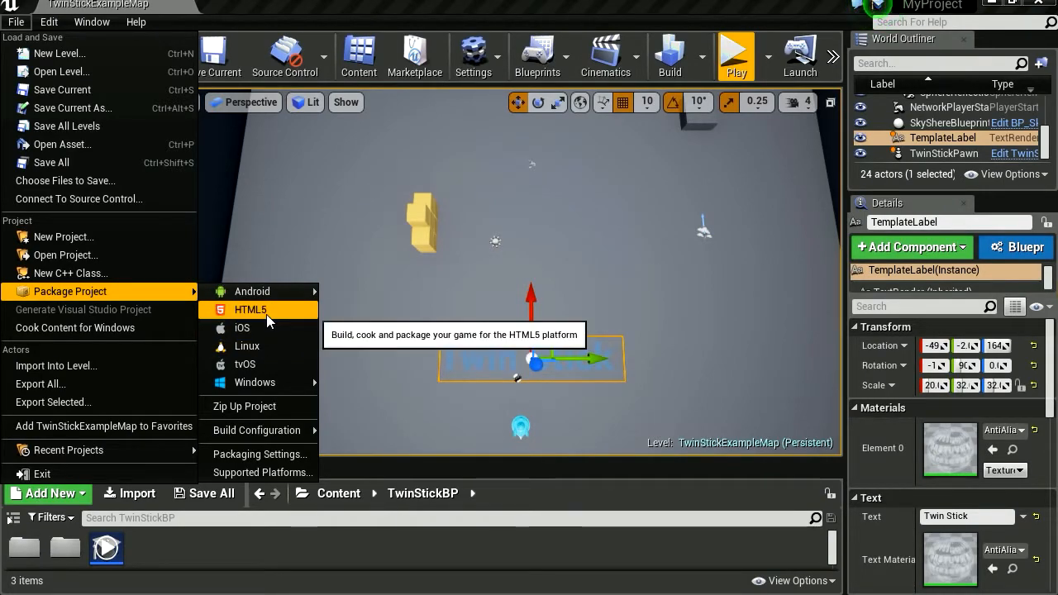
pyautogui.moveTo(251, 291)
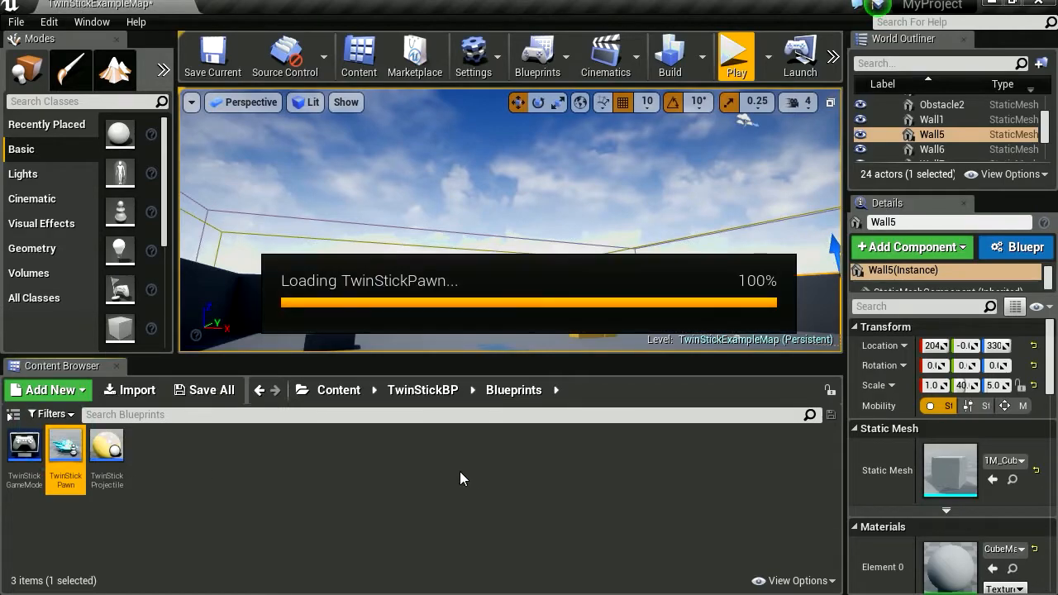
# - Edit the TwinStickPawn blueprint, selecting its CameraBoom and CameraComponent in the 3D preview
pyautogui.doubleClick(66, 447)
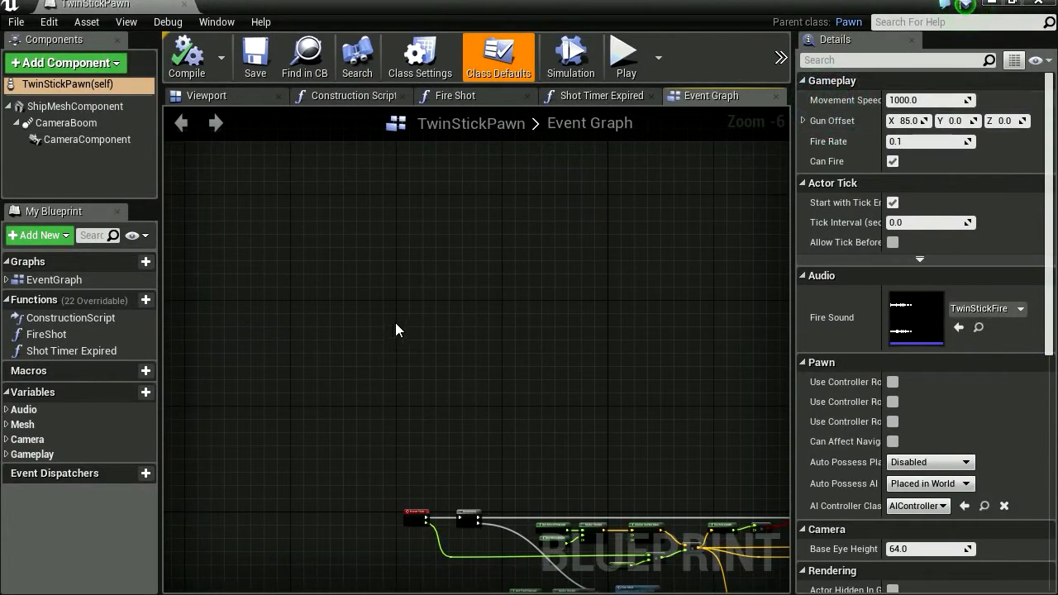
pyautogui.moveTo(321, 235)
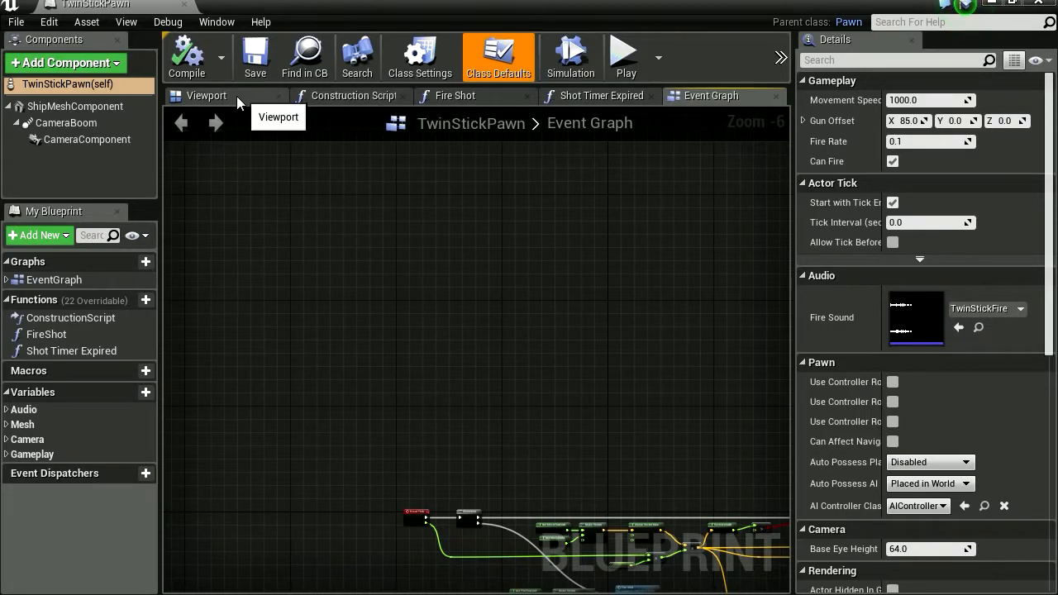
pyautogui.click(205, 94)
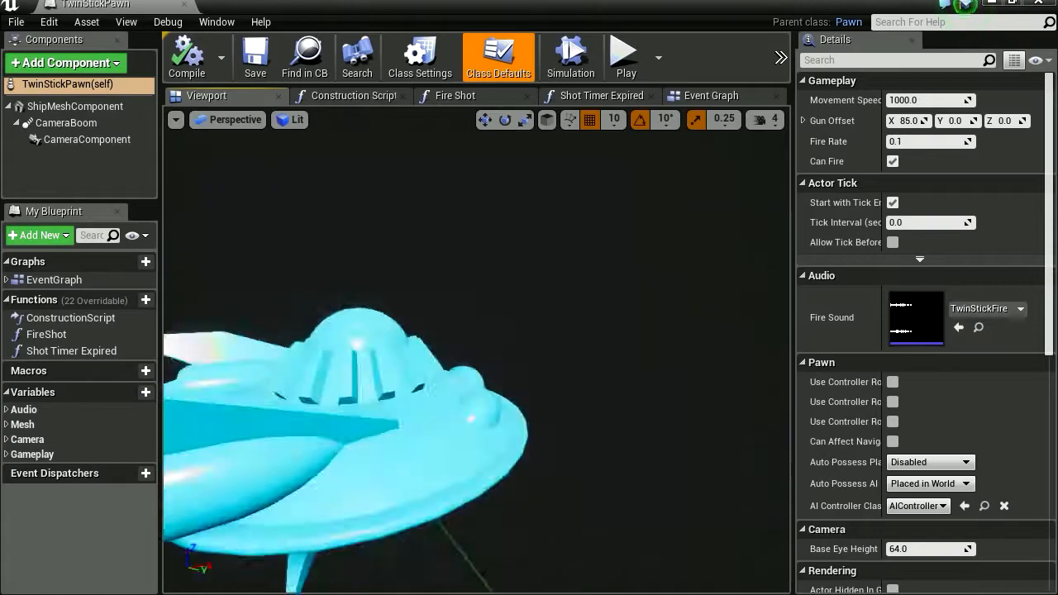
pyautogui.click(66, 122)
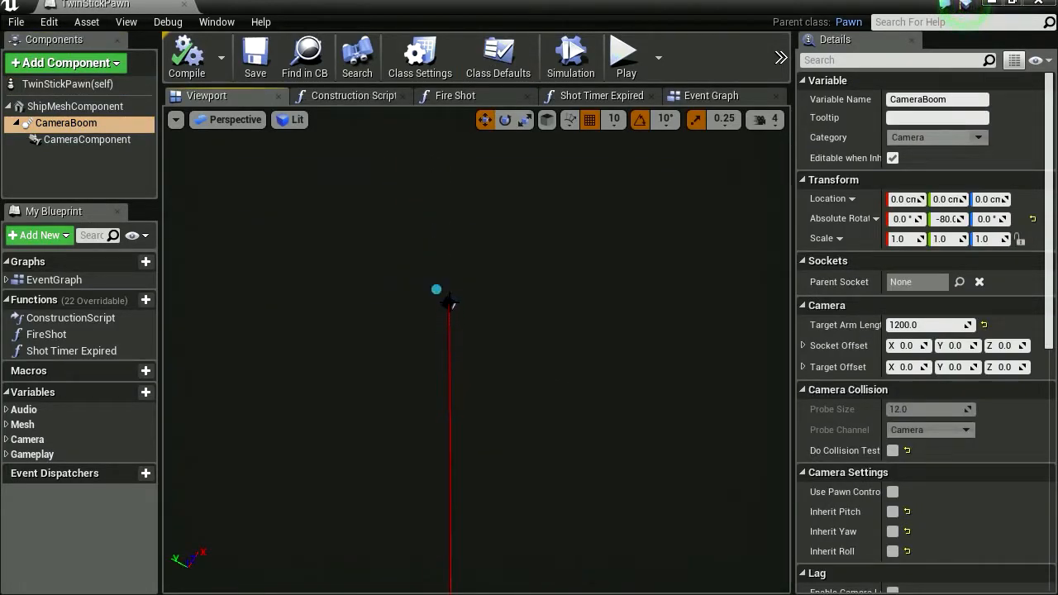
pyautogui.click(86, 139)
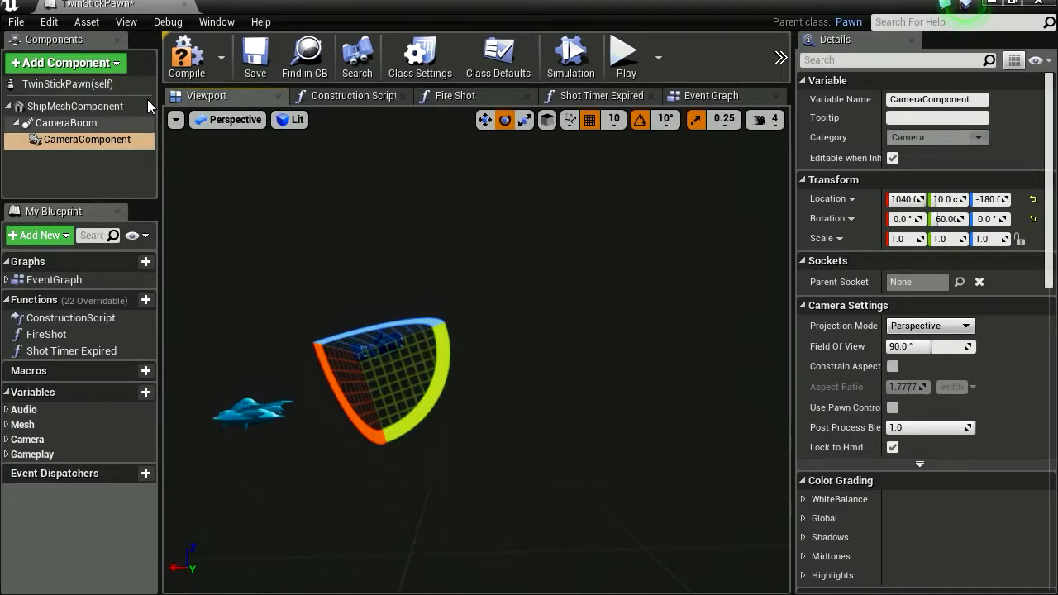
pyautogui.moveTo(625, 56)
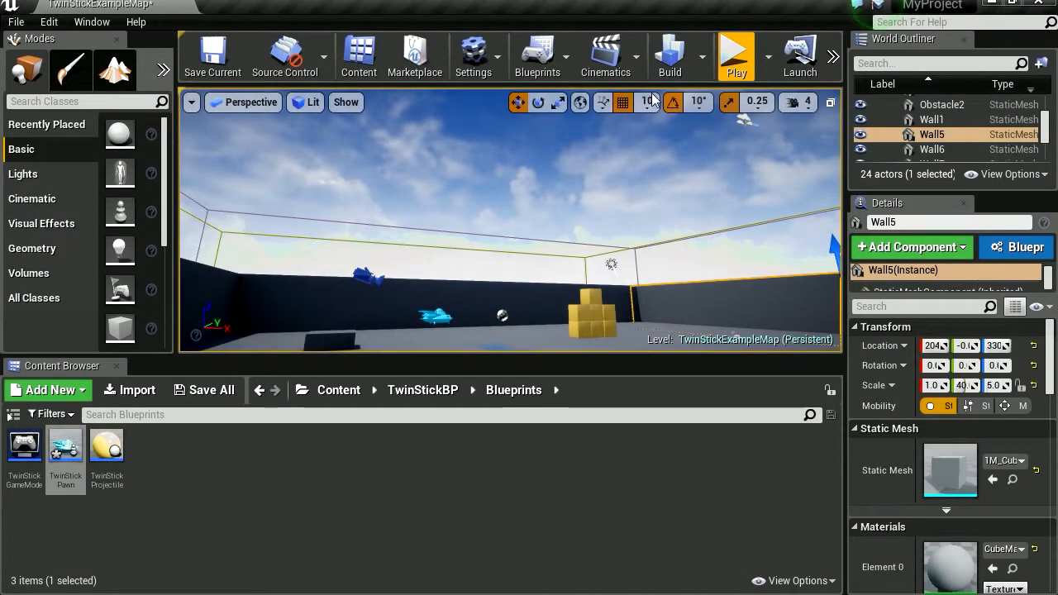
# - Play the Twin Stick example level in the editor with the new camera view
pyautogui.click(734, 56)
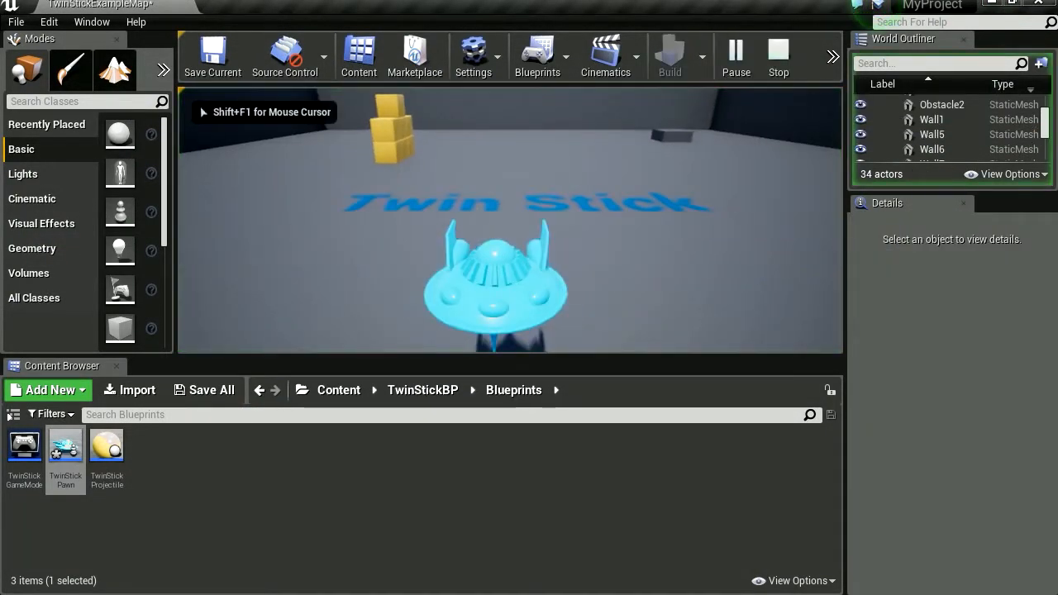